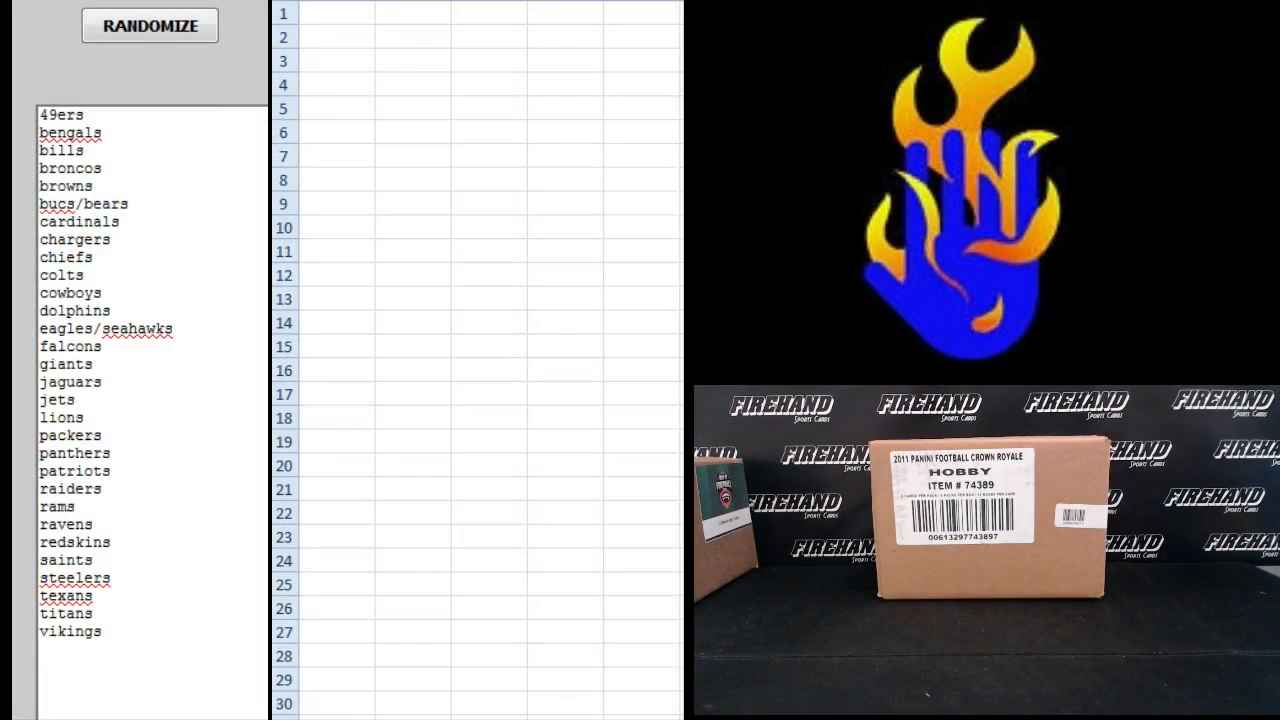
# Replace the list box contents with the participant names and reshuffle them four times
pyautogui.doubleClick(66, 328)
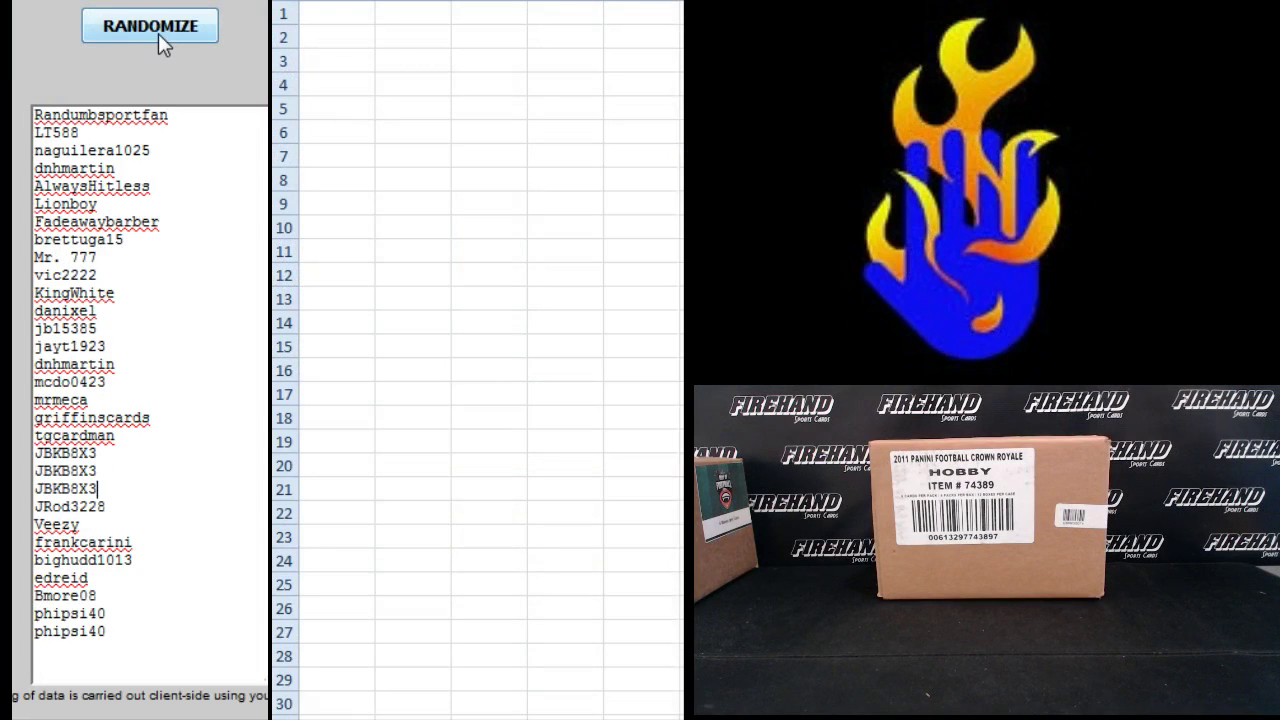
pyautogui.click(154, 26)
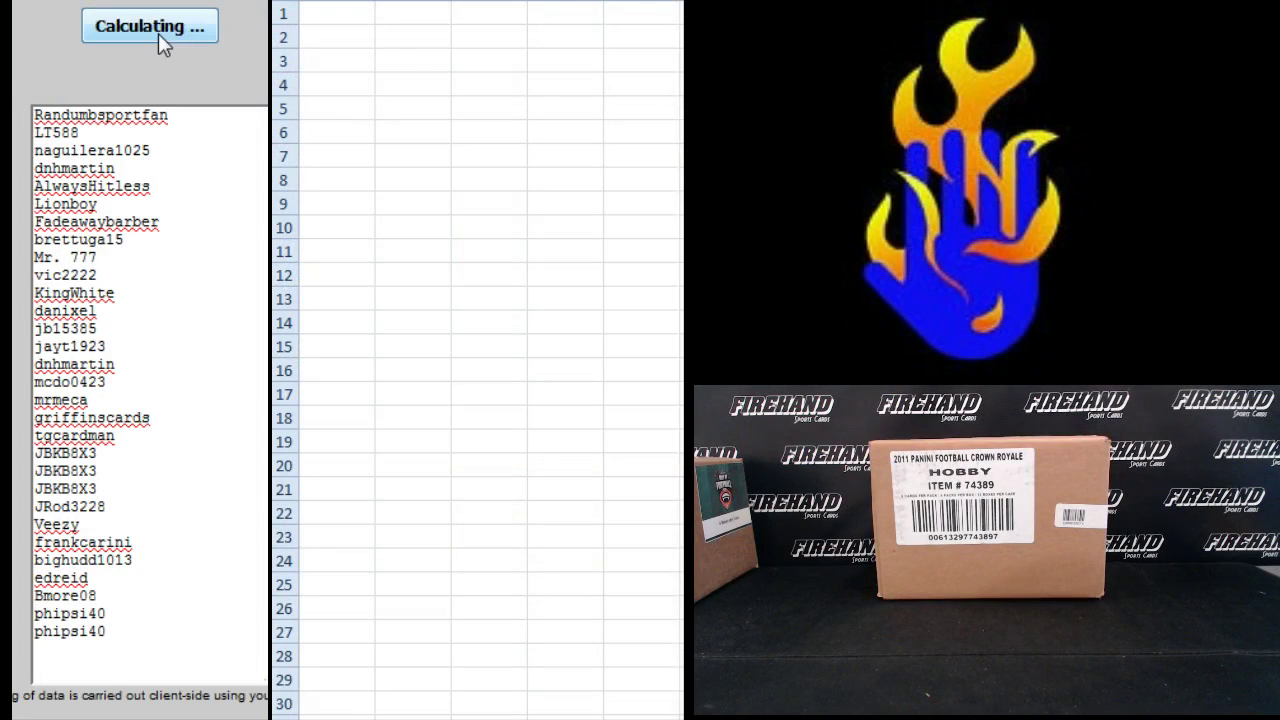
pyautogui.click(148, 24)
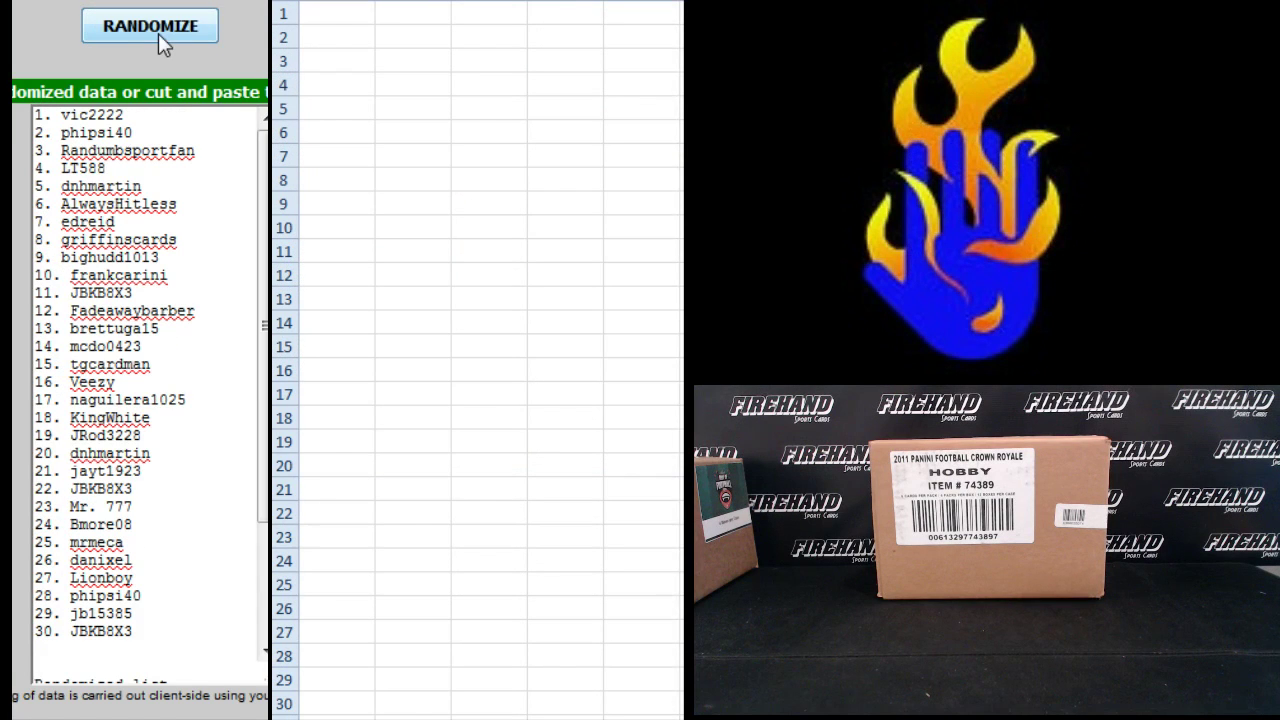
pyautogui.click(152, 24)
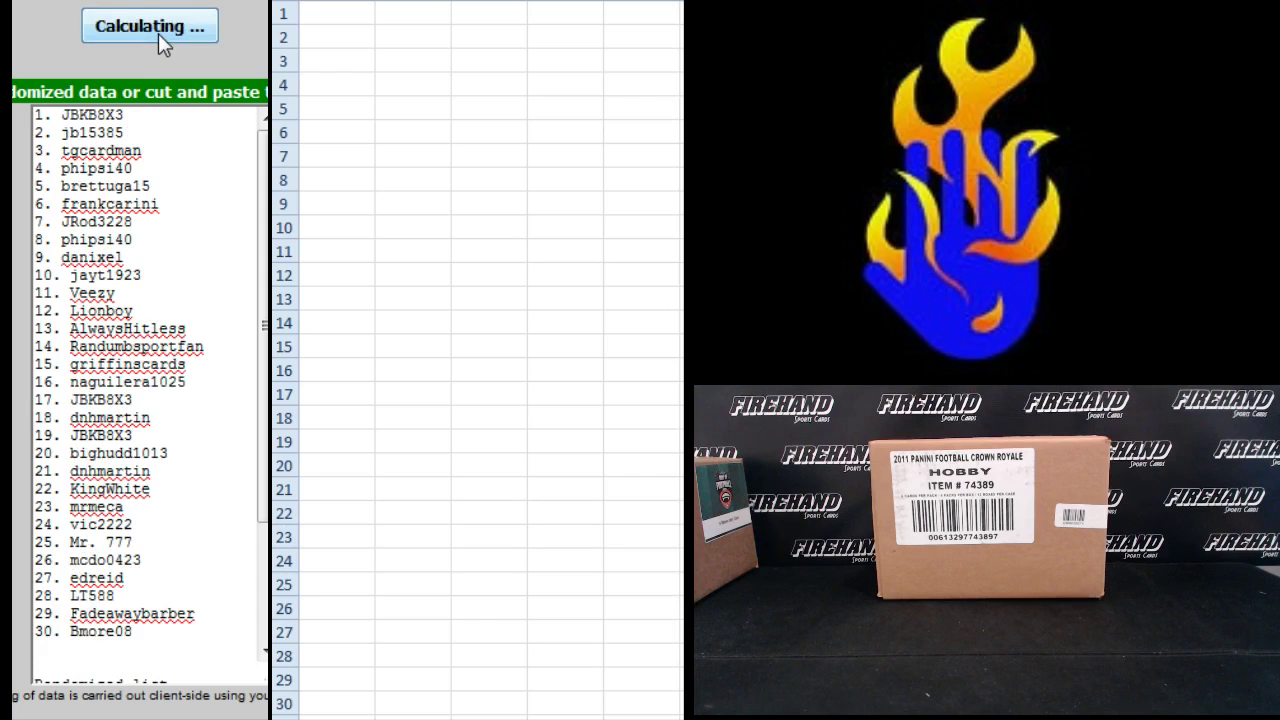
pyautogui.click(152, 24)
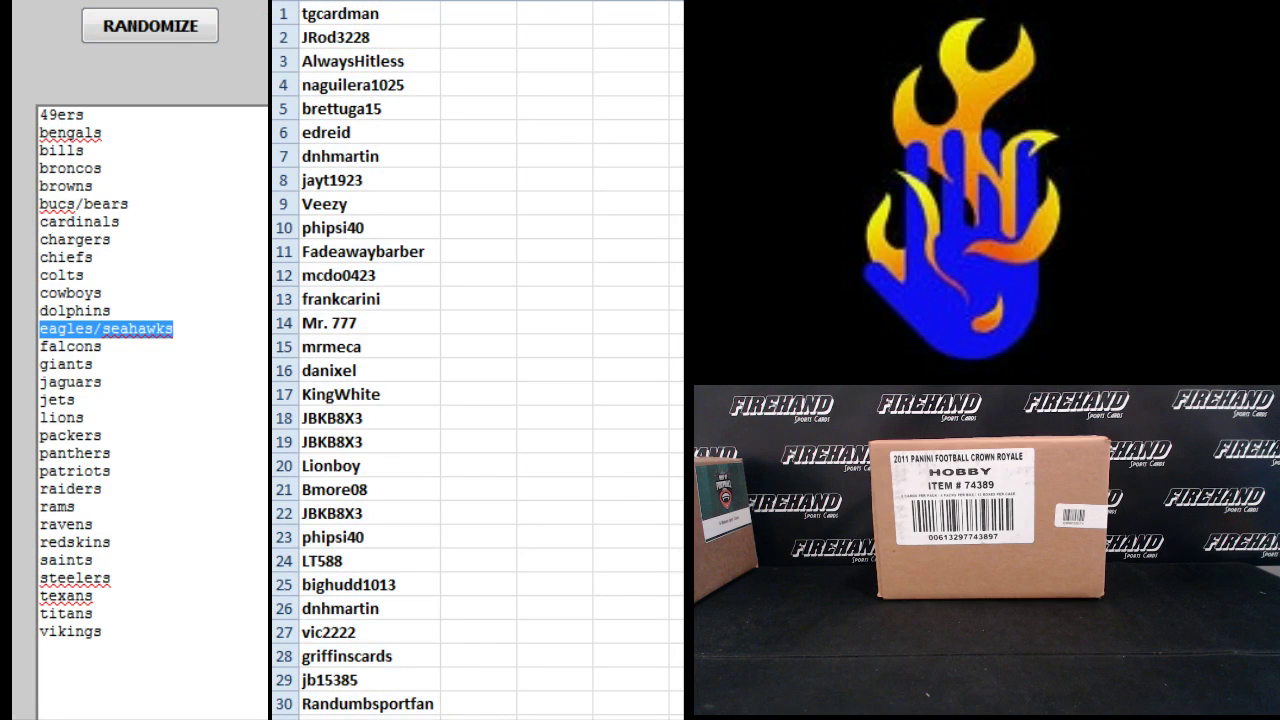
# Reshuffle the NFL team list several times to get a fresh random order
pyautogui.click(148, 28)
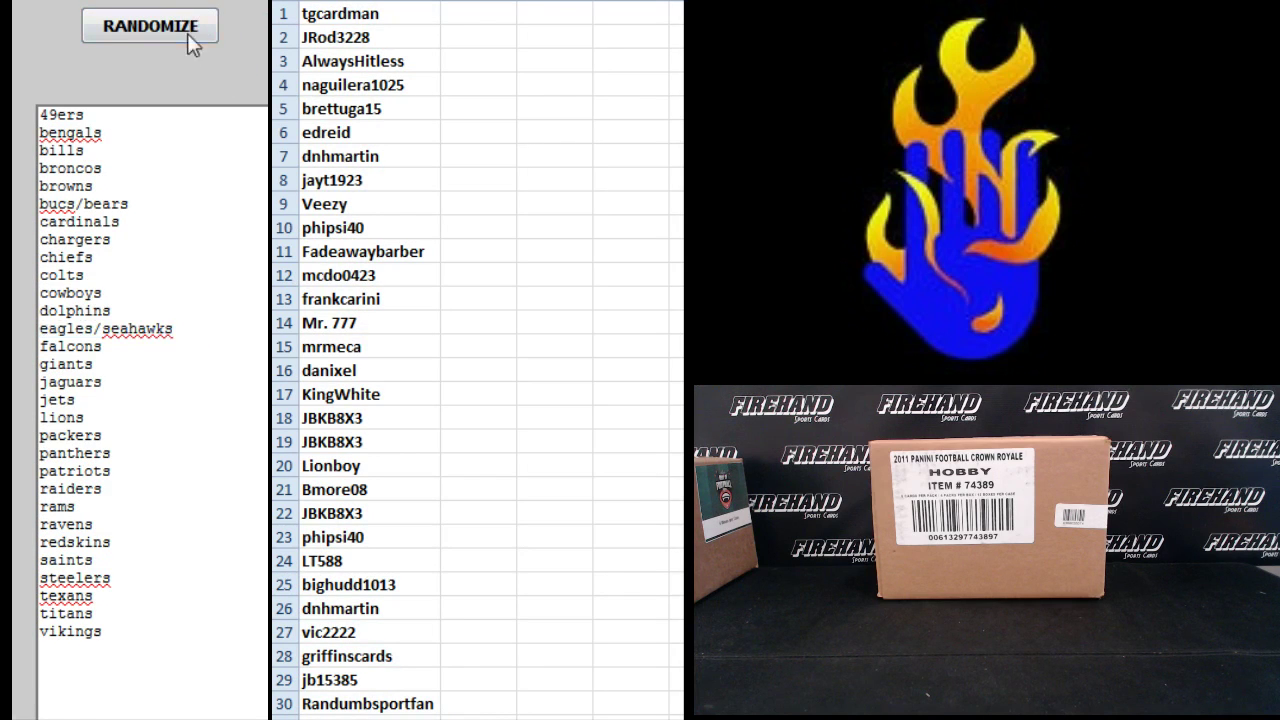
pyautogui.click(150, 26)
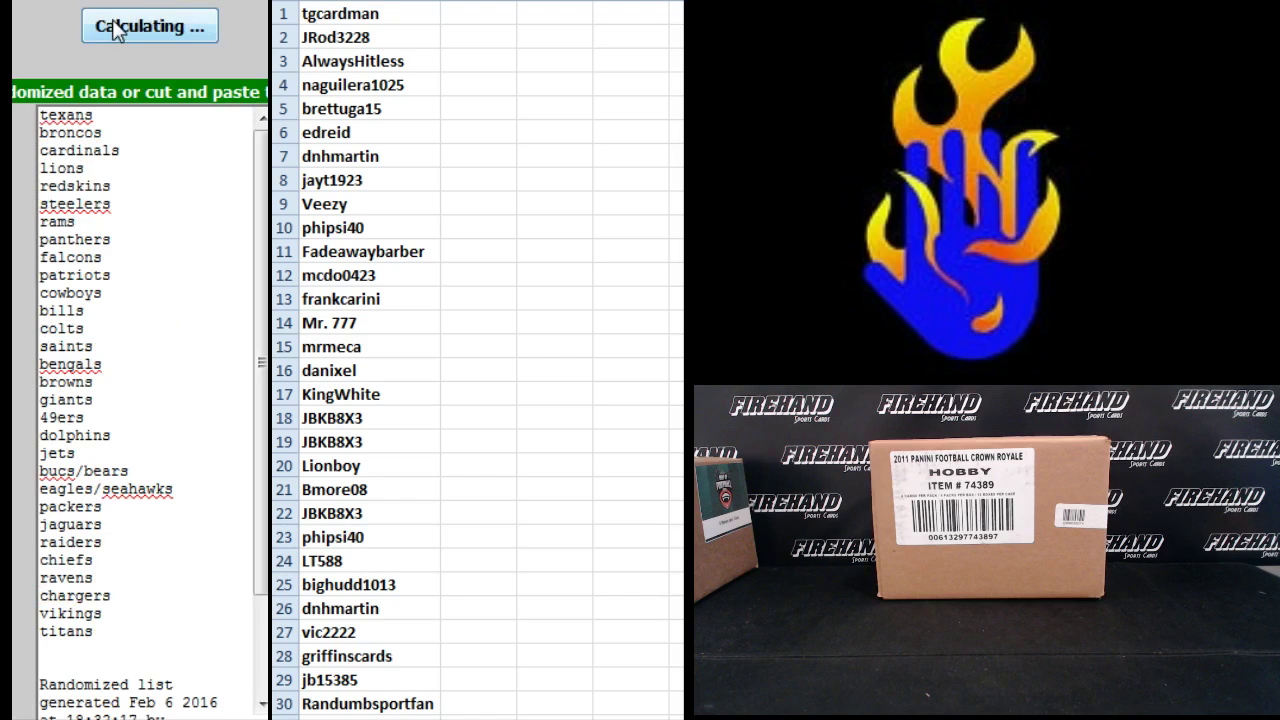
pyautogui.click(148, 24)
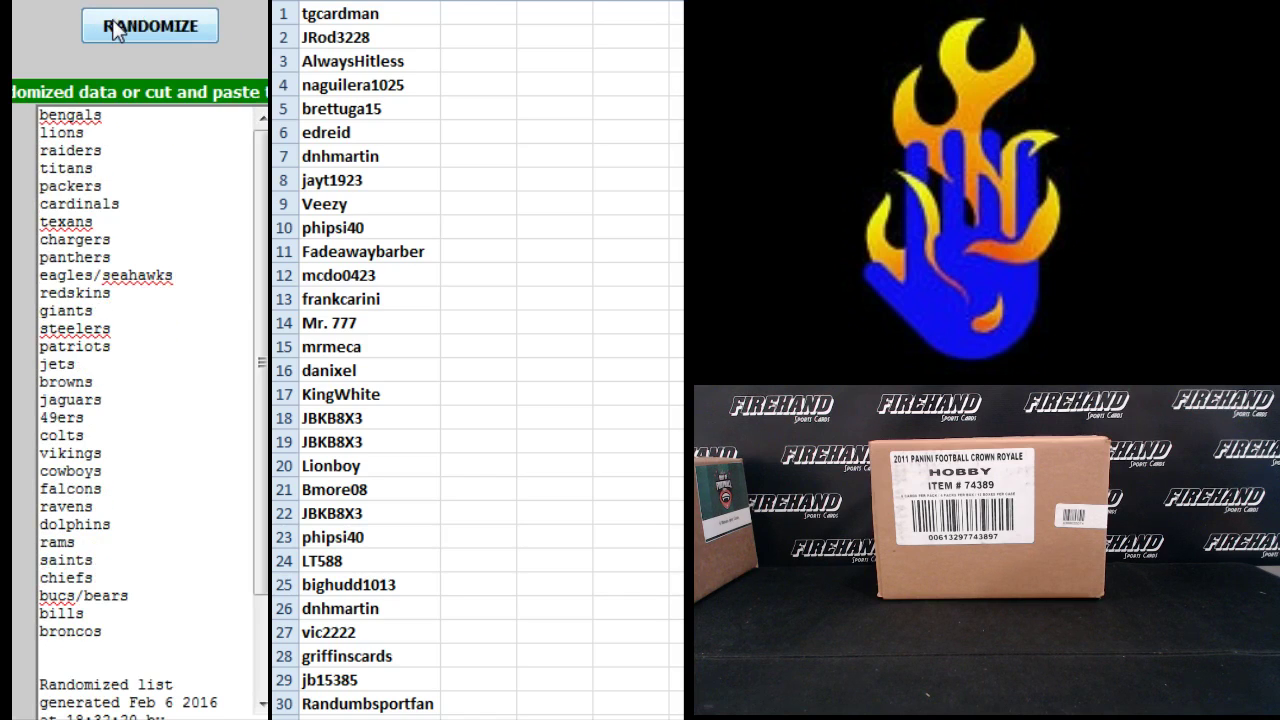
pyautogui.click(150, 24)
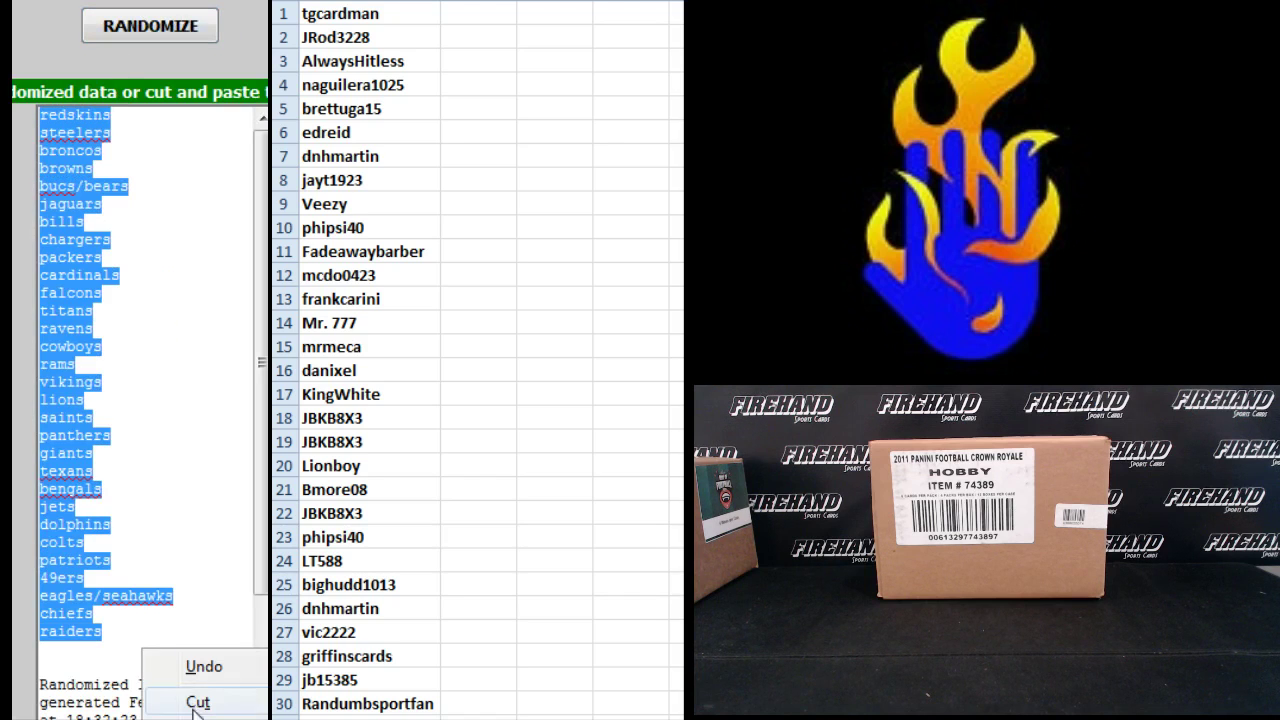
# Paste the shuffled team list into cell B1 beside the participant names
pyautogui.rightClick(472, 12)
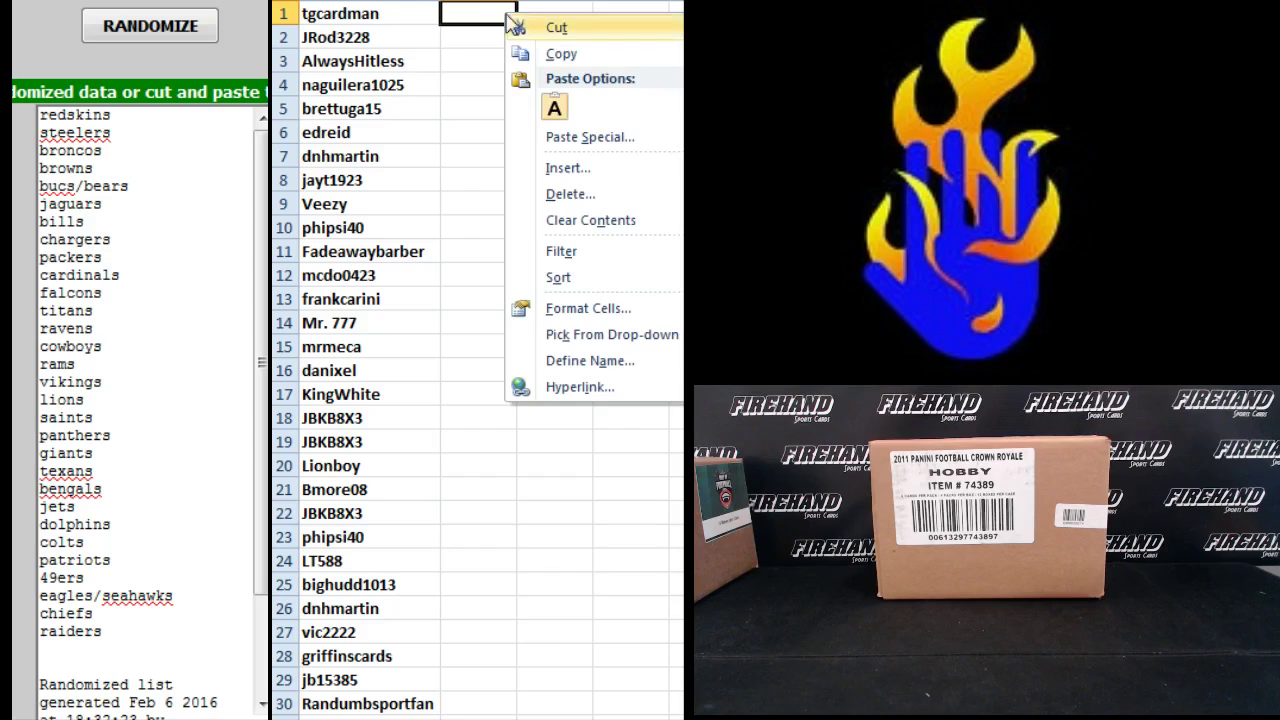
pyautogui.click(554, 106)
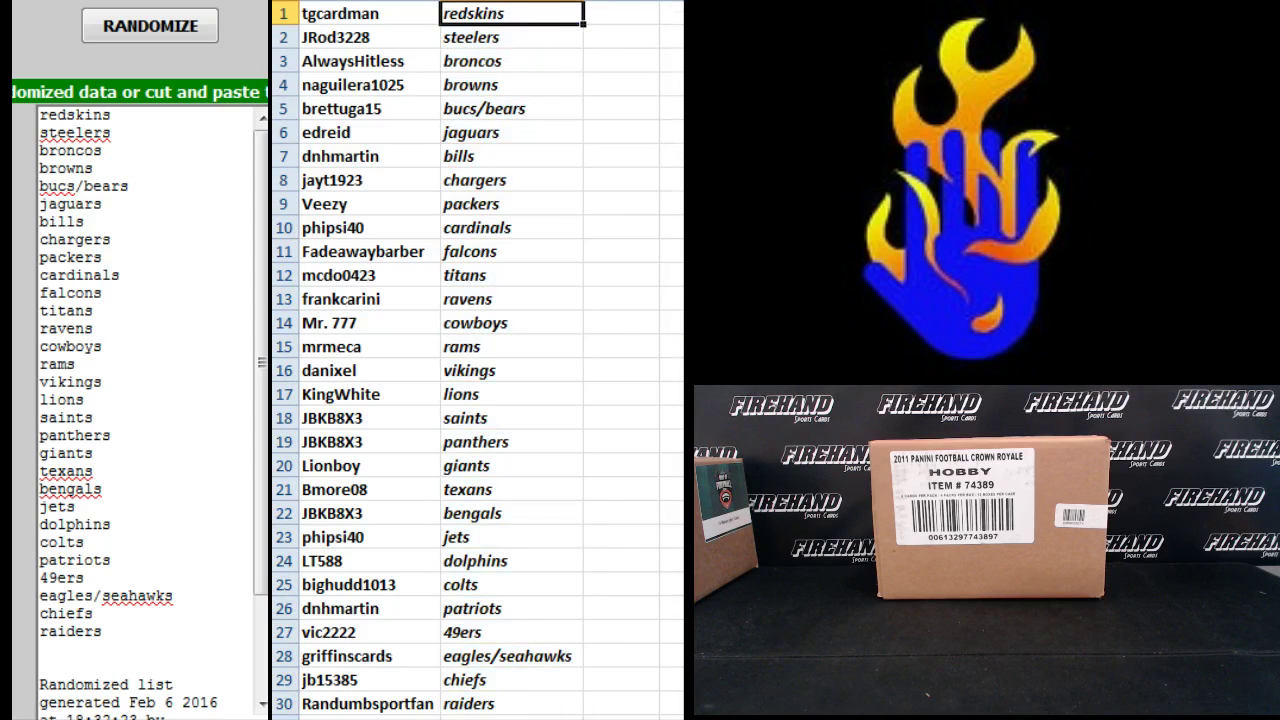
# Review the name–team pairings down column B (rows 3, 4, 5, 8, 10, 13, 19 and below)
pyautogui.click(512, 60)
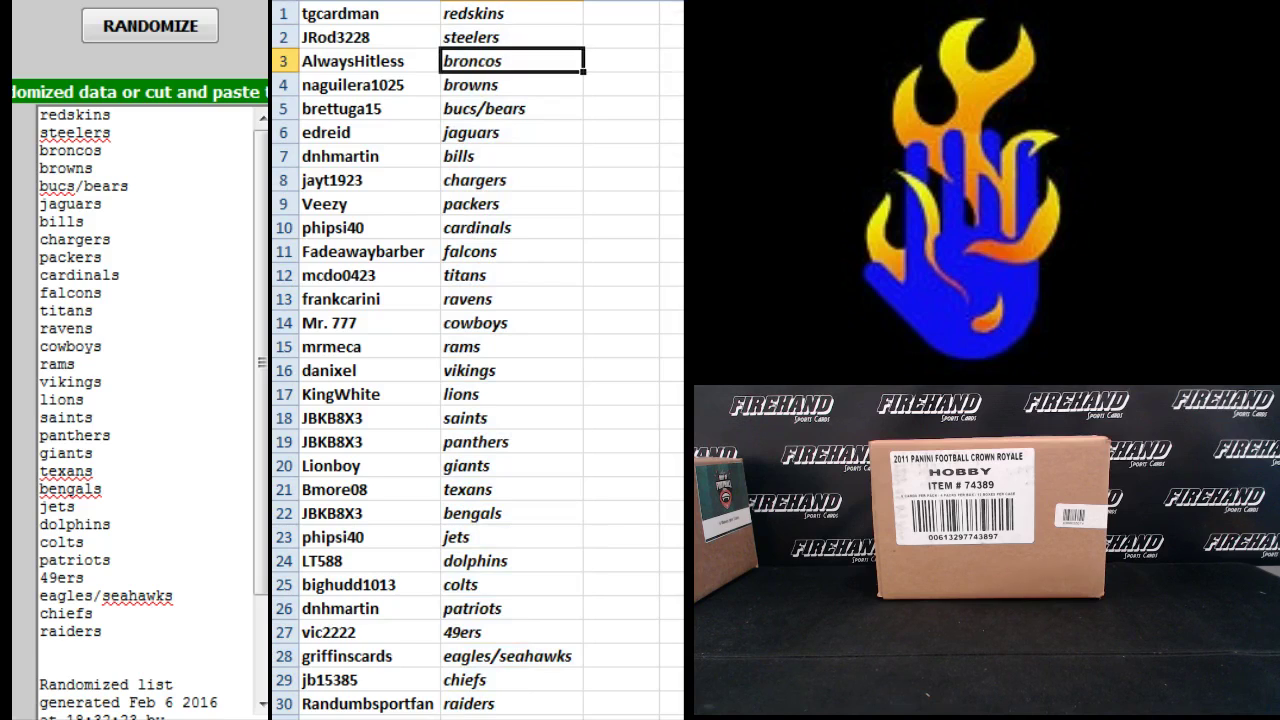
pyautogui.click(510, 84)
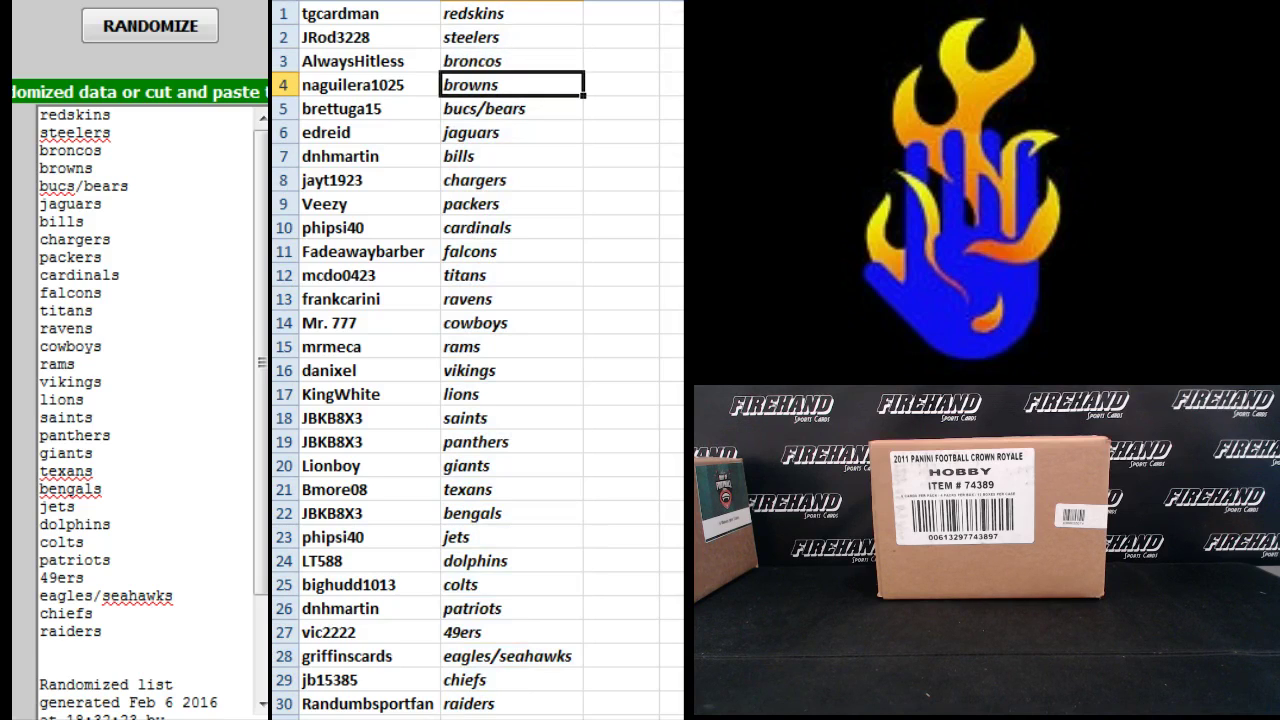
pyautogui.click(506, 108)
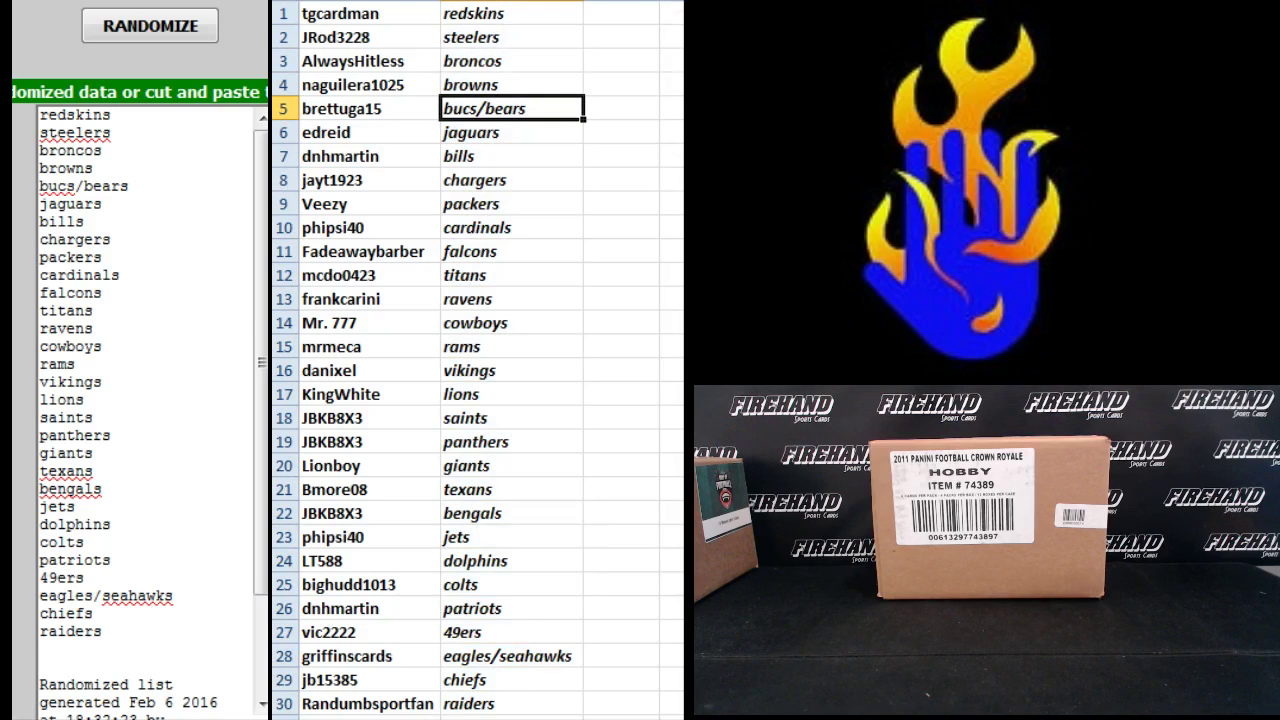
pyautogui.click(508, 132)
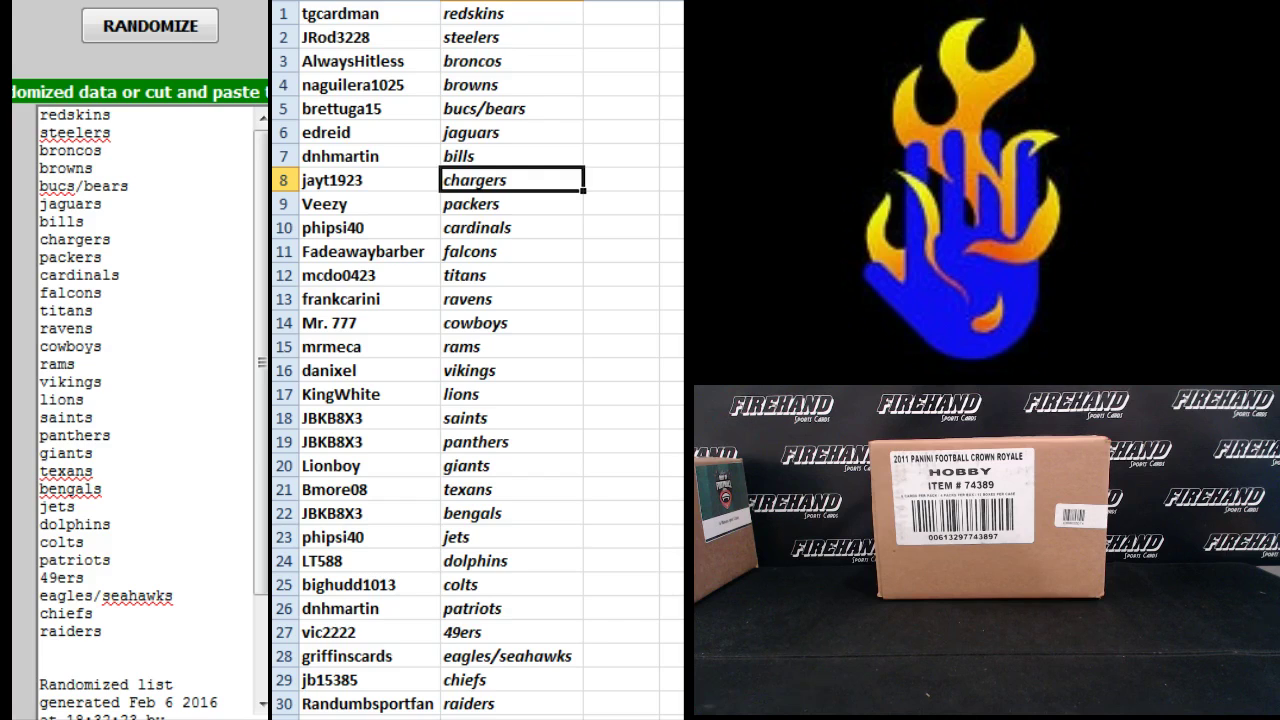
pyautogui.click(508, 228)
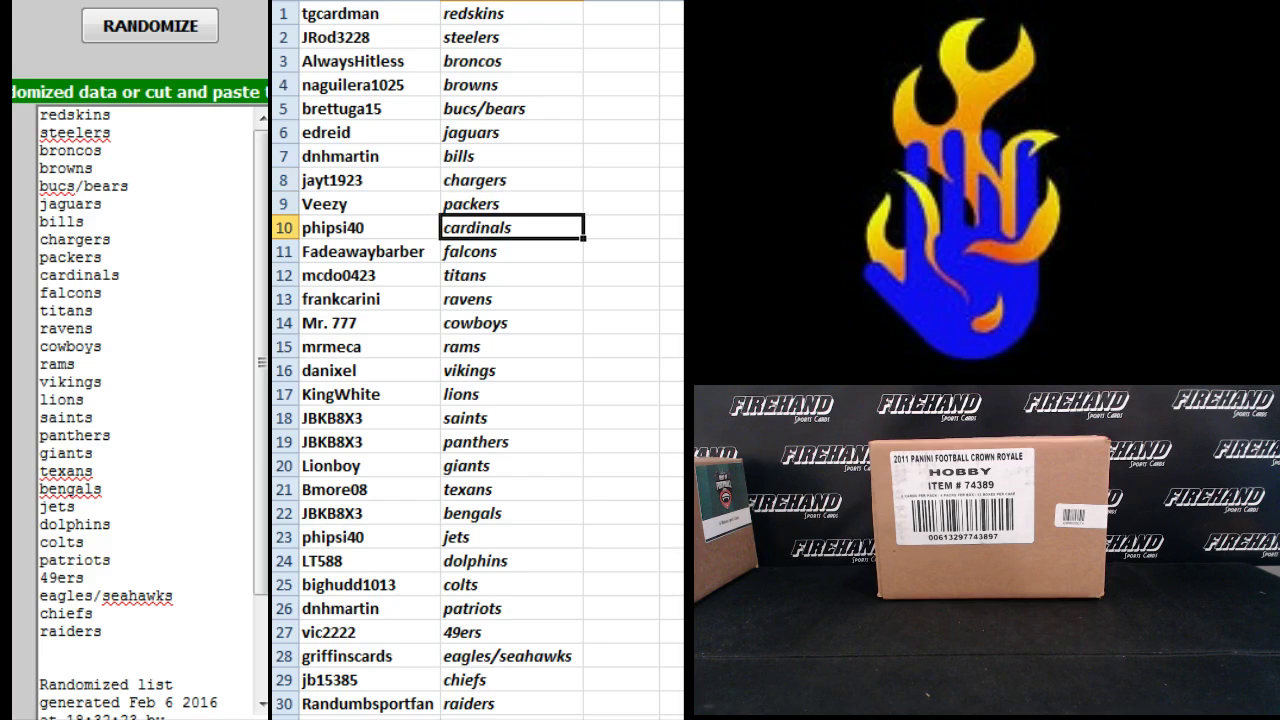
pyautogui.click(510, 252)
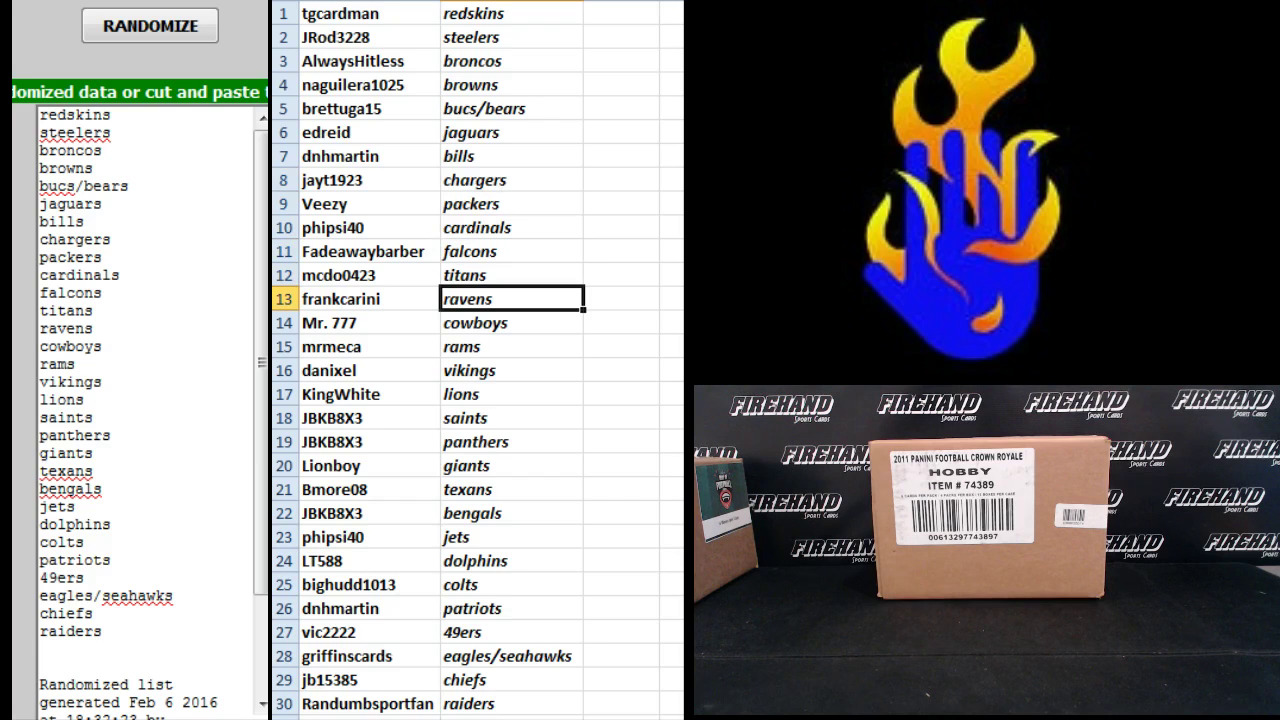
pyautogui.click(508, 322)
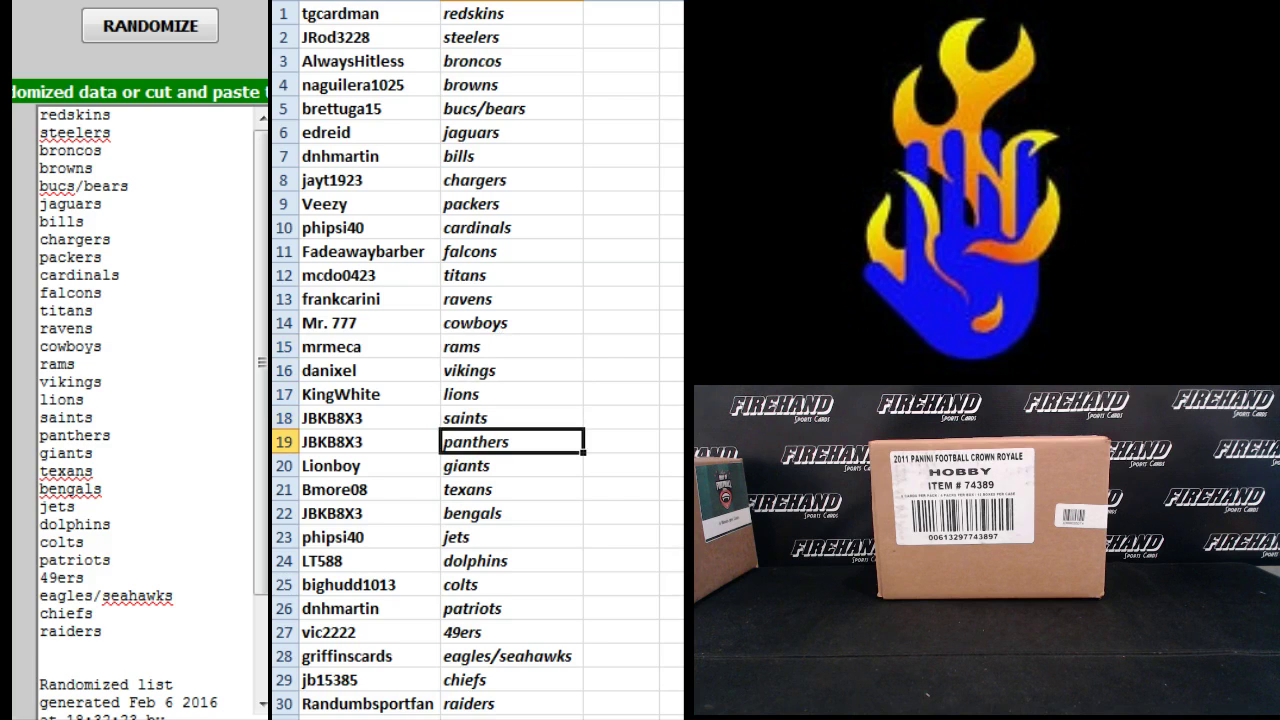
pyautogui.click(512, 488)
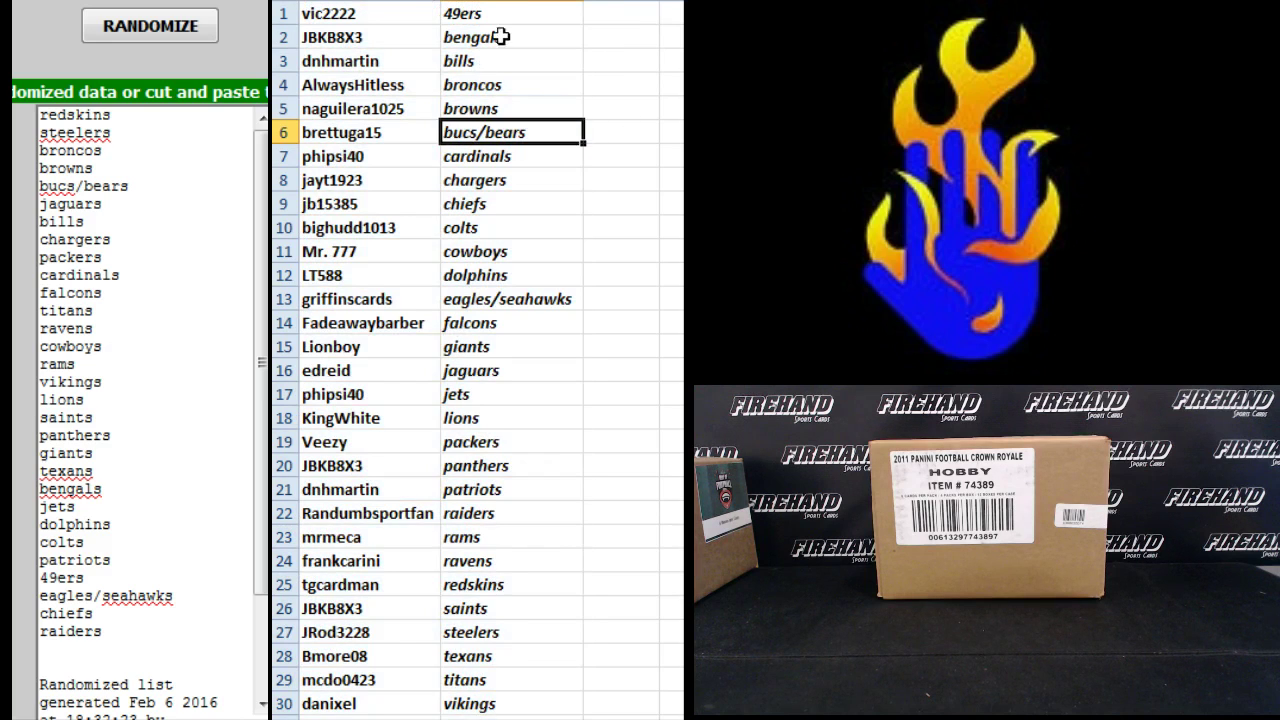
# Copy the selected columns A:B of team-sorted participant pairings
pyautogui.rightClick(480, 36)
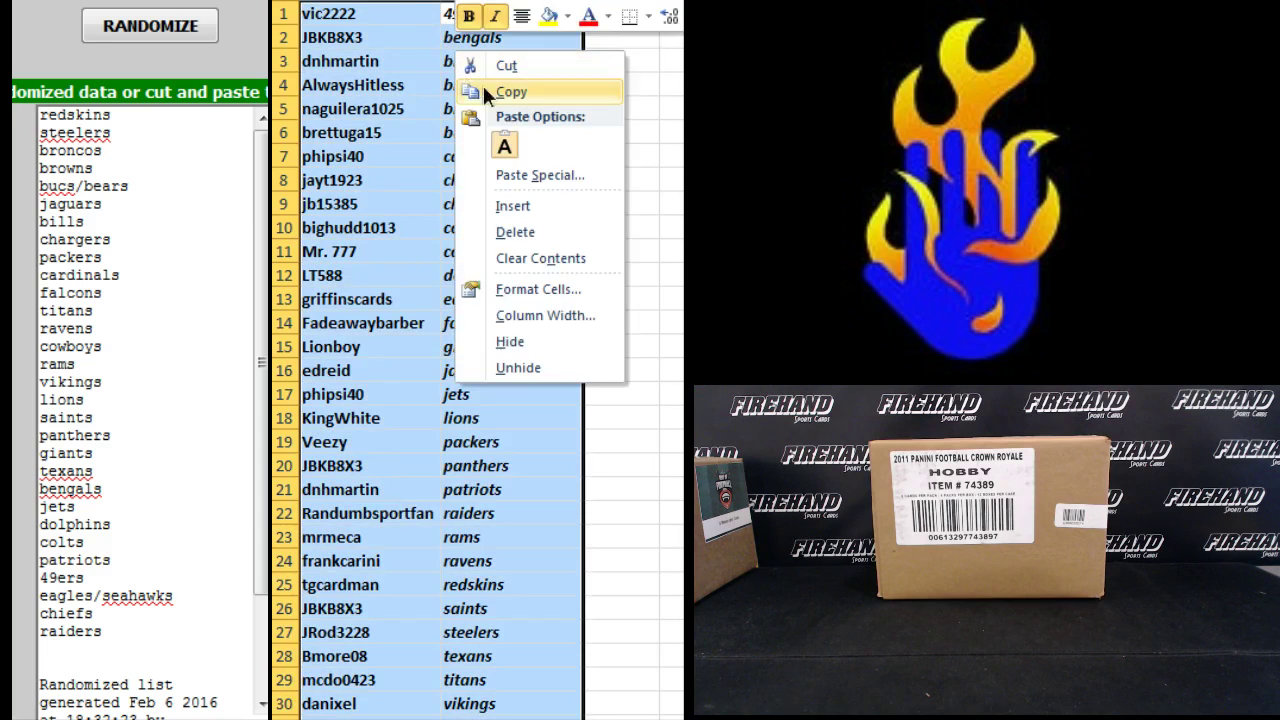